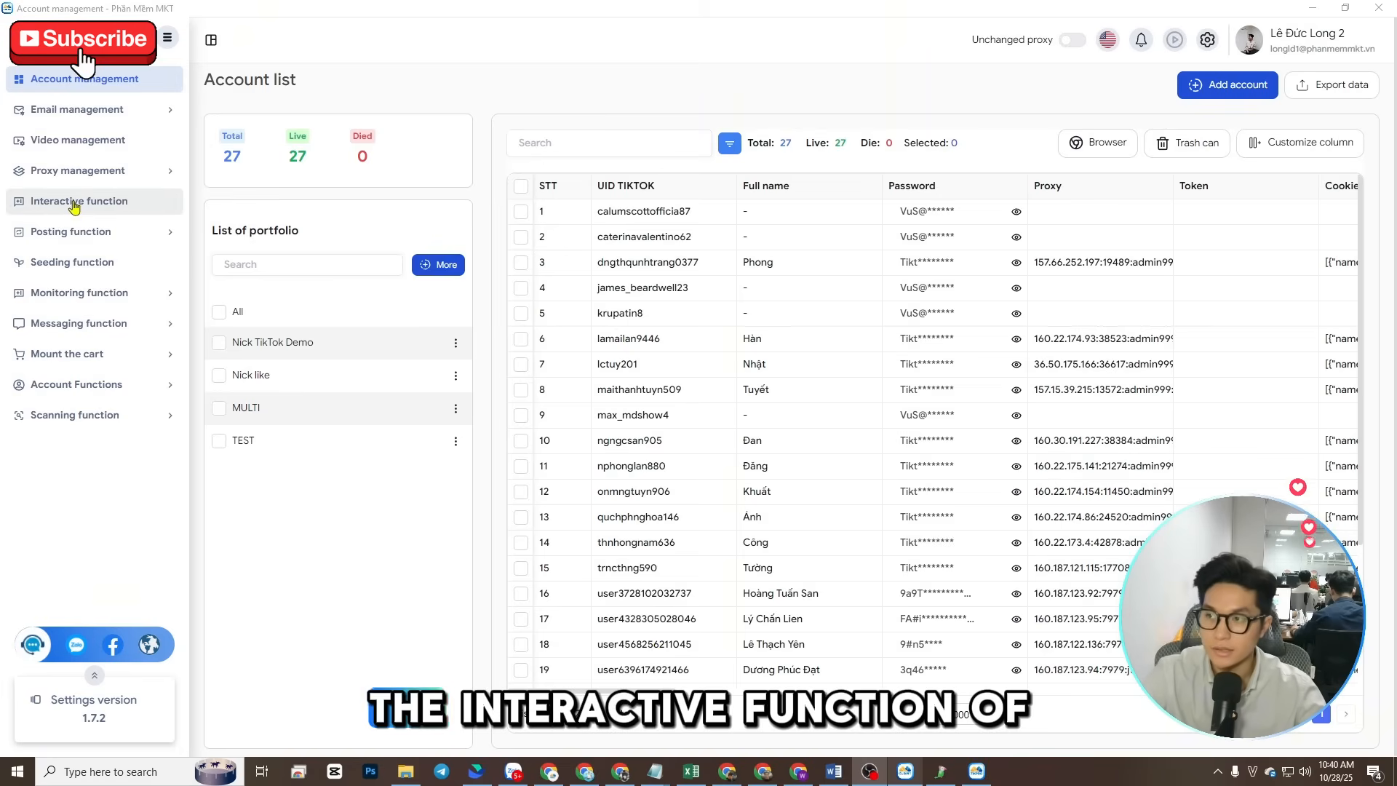
Go to the Interactive function and bring up the Account interaction configuration
click(78, 201)
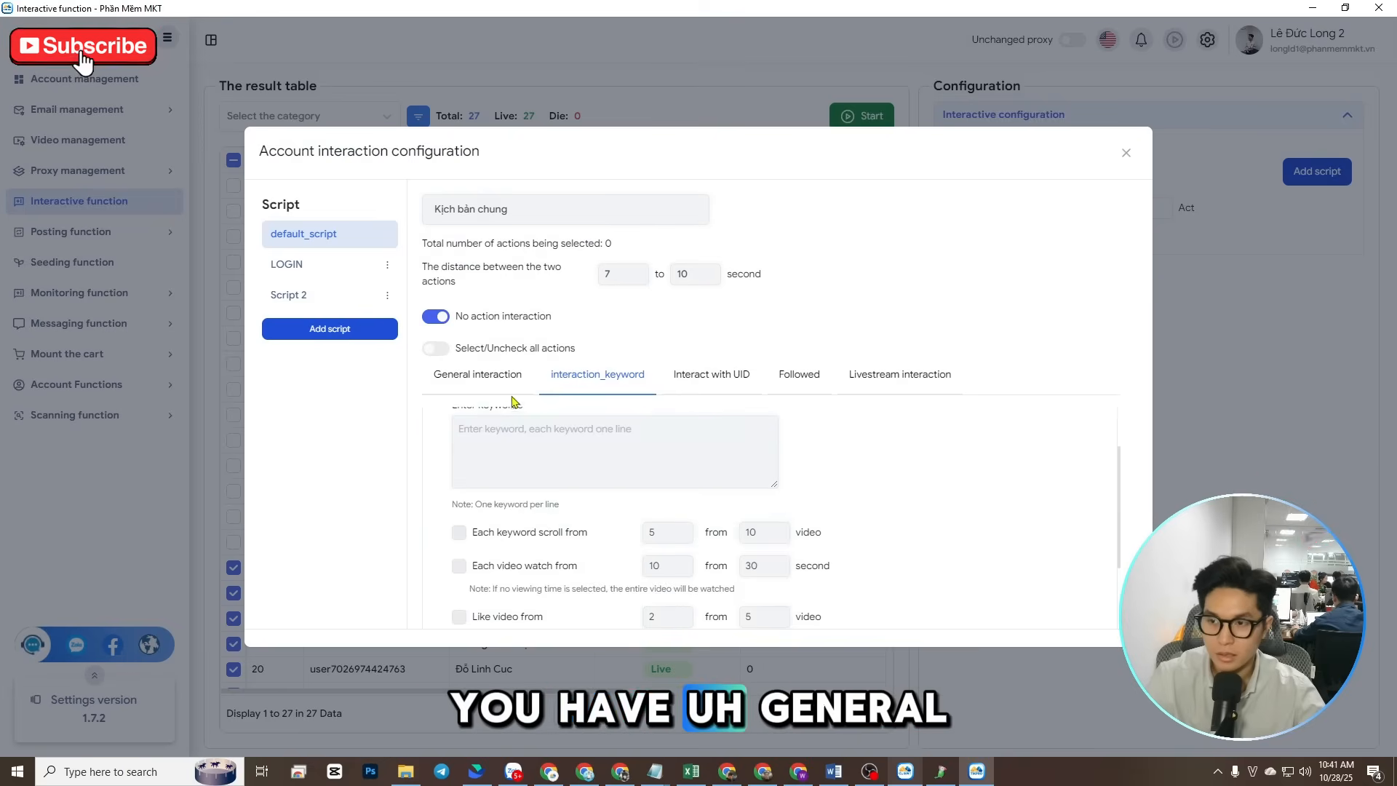
Review the General interaction options and add a new Script 3 to the list
click(477, 373)
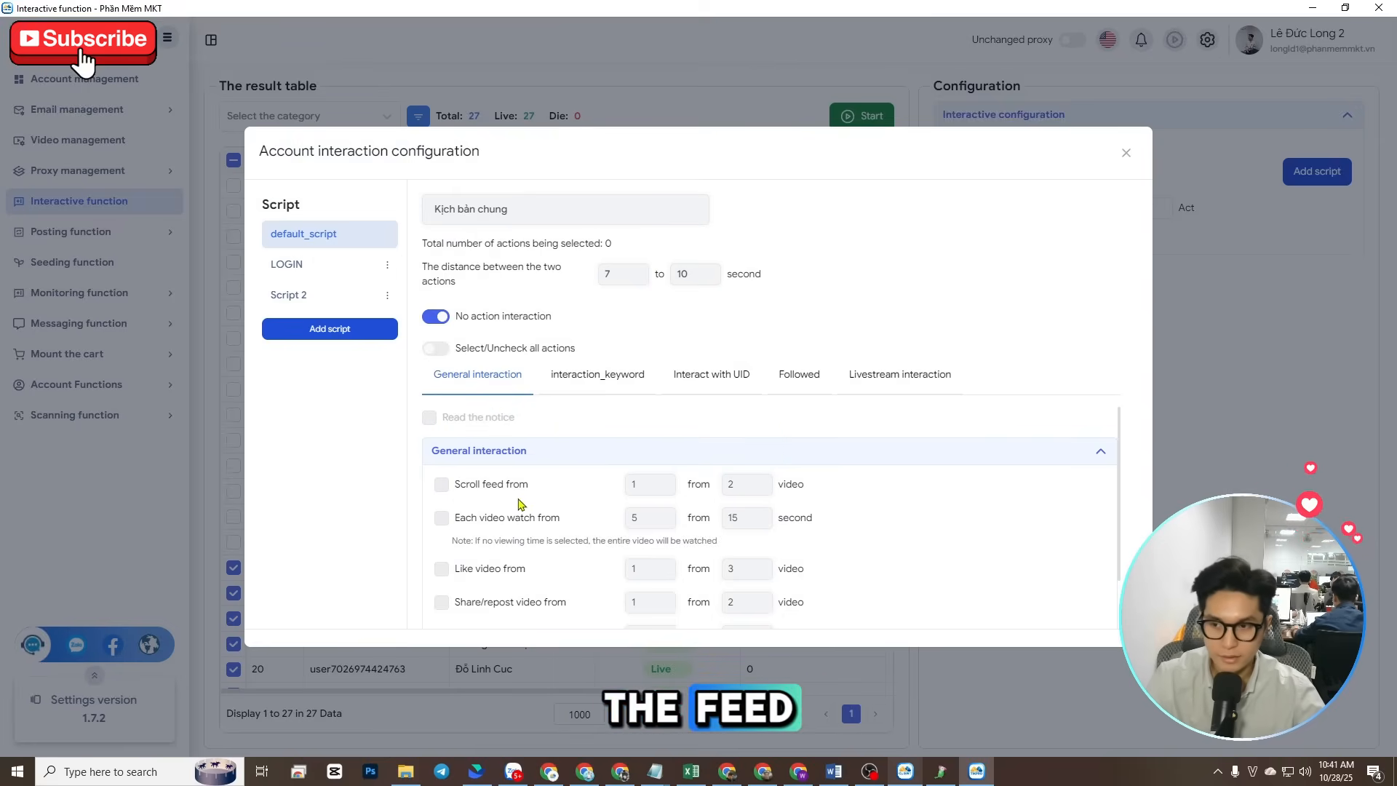
scroll(down, 3)
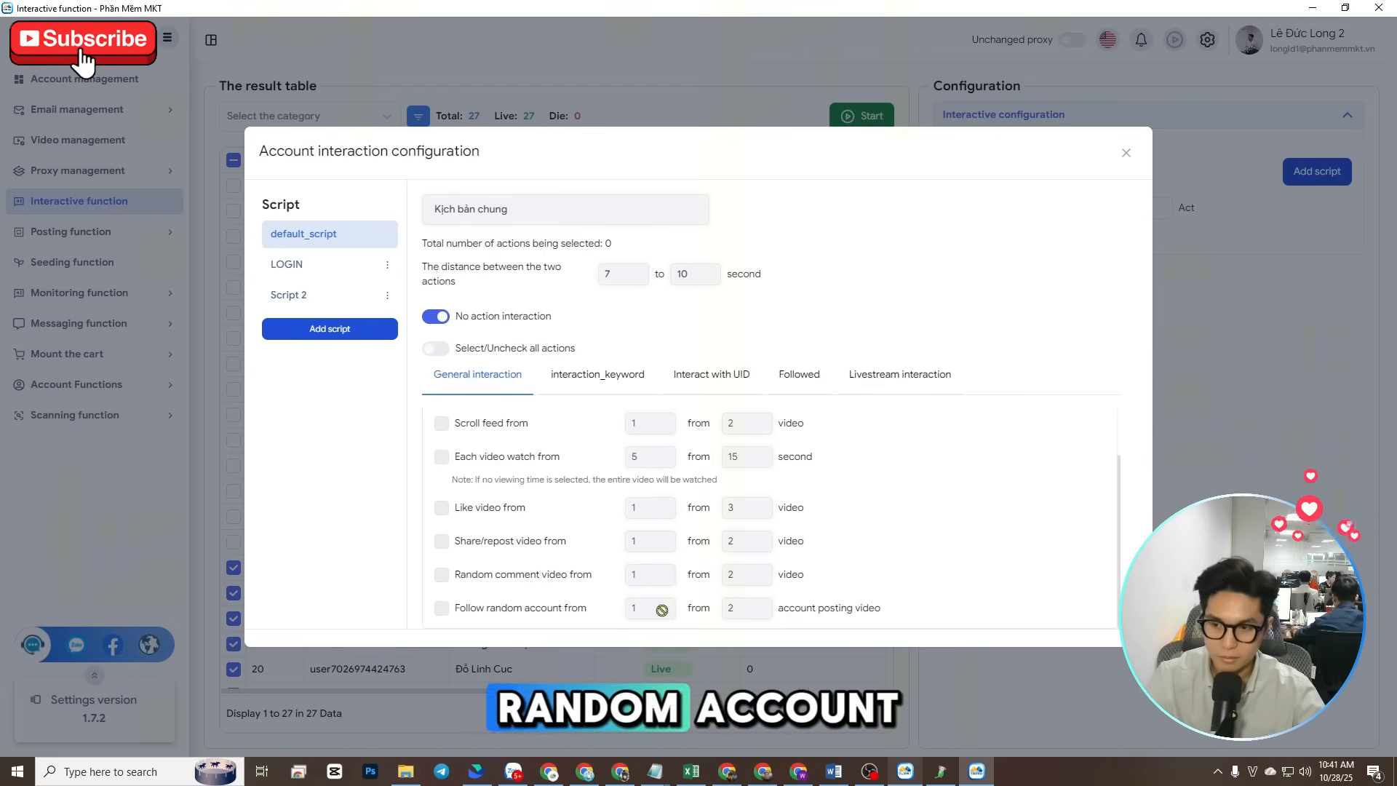
click(596, 374)
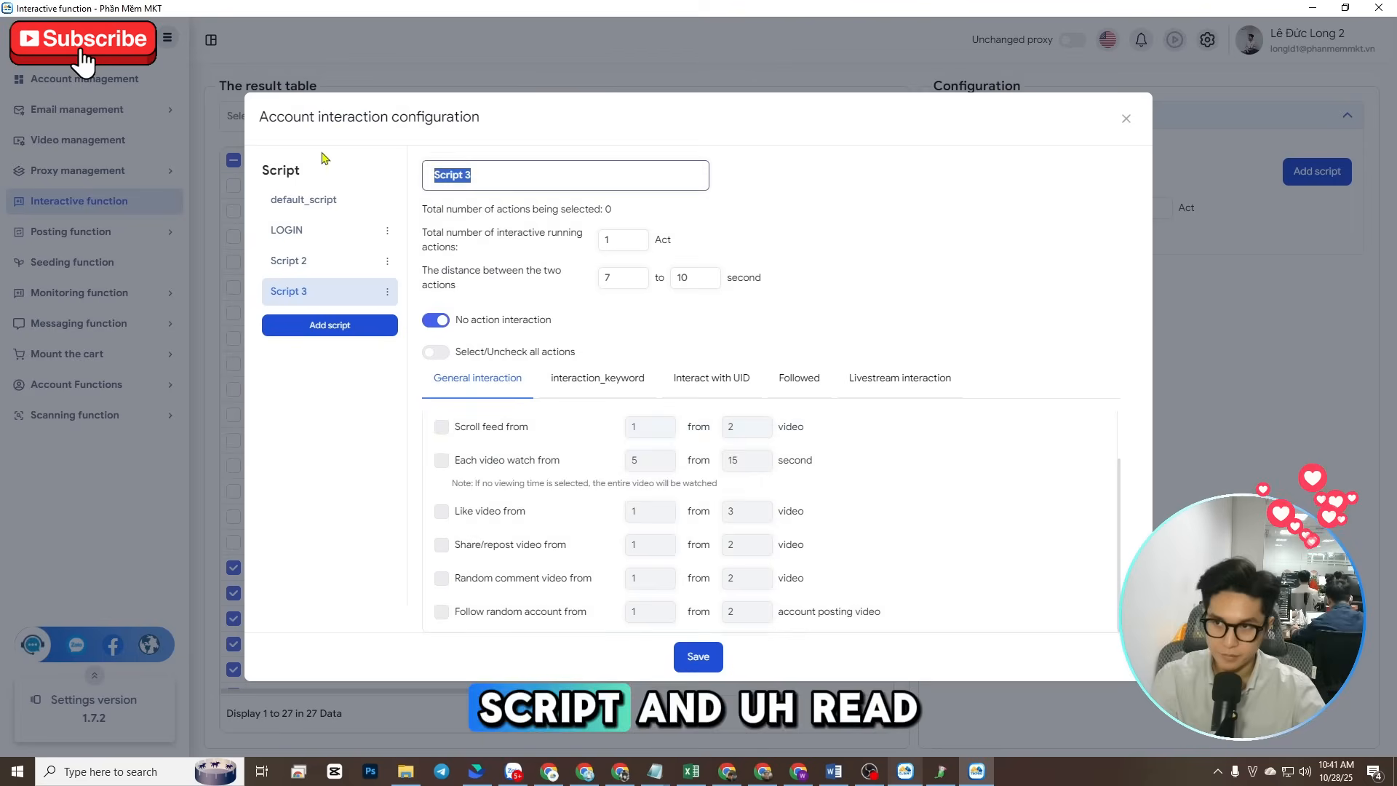
Acknowledge the notice, enable Scroll feed 3–5 videos, watch 10–15 seconds each and Like 1–2 videos
click(435, 318)
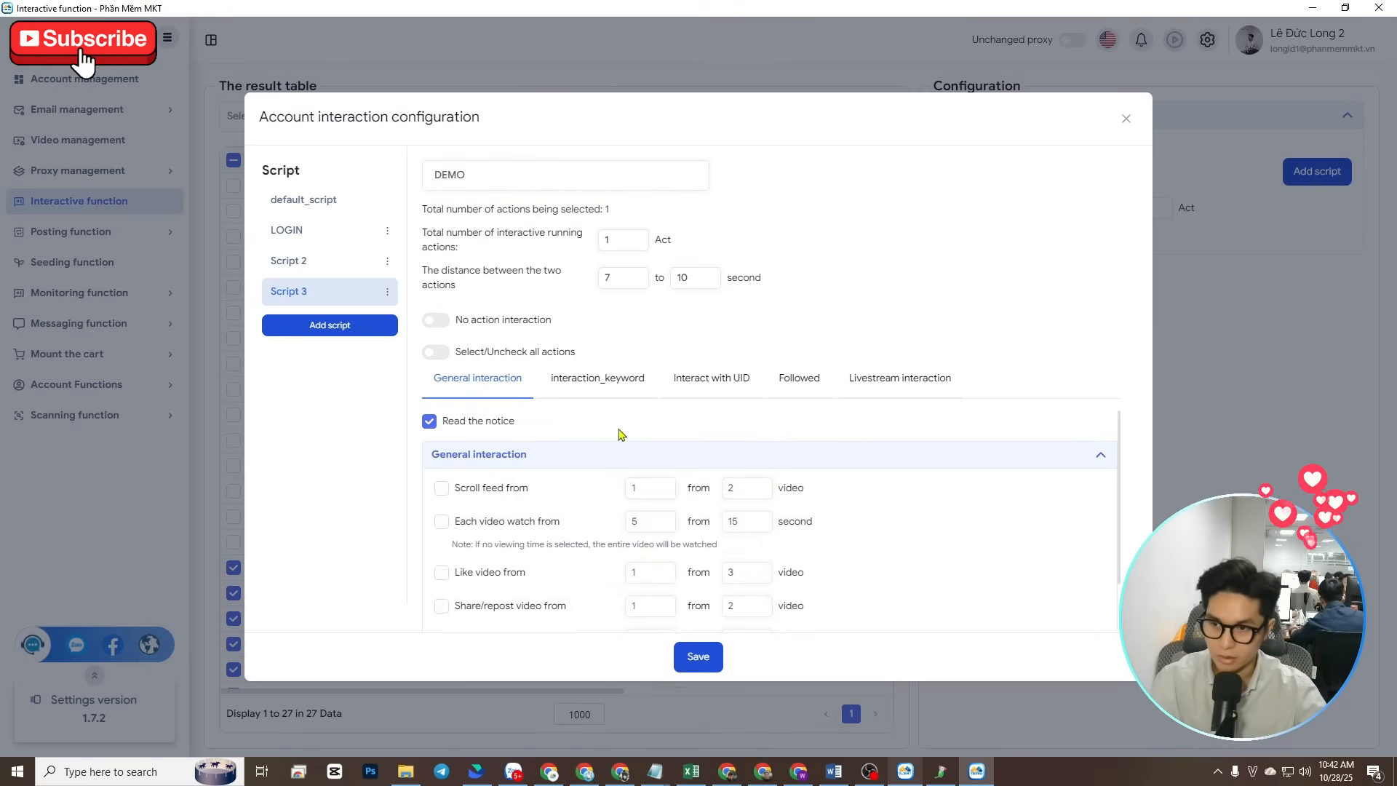
click(441, 488)
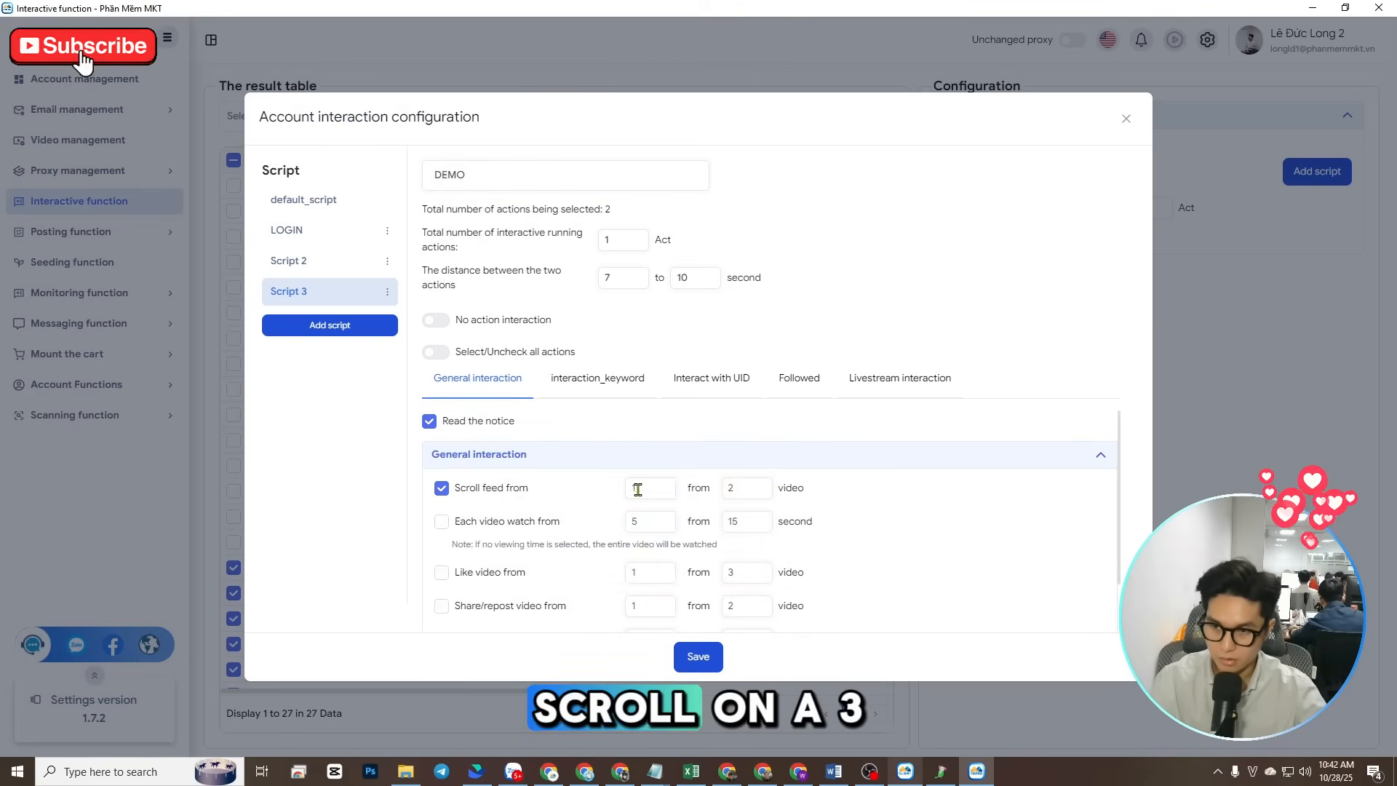
text(3)
text(5)
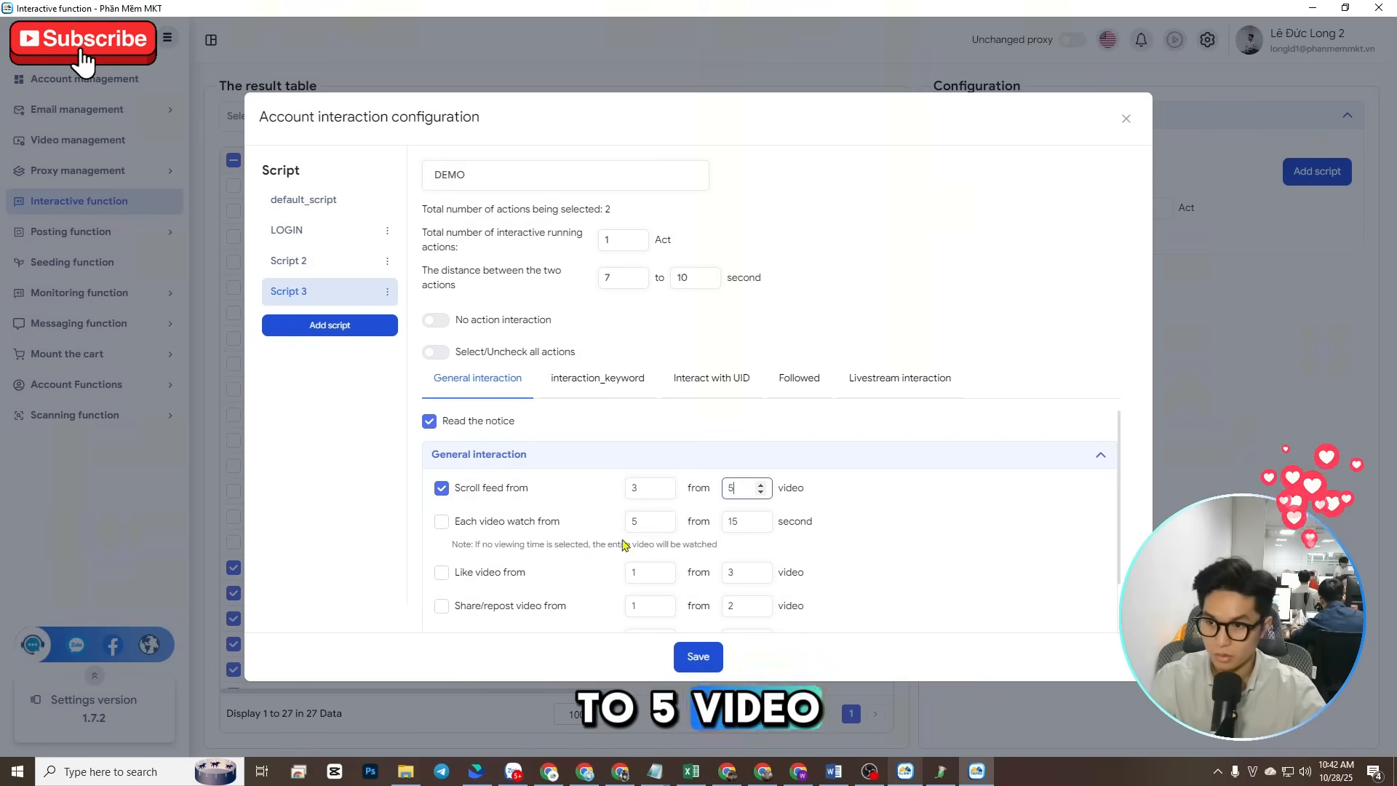
click(441, 521)
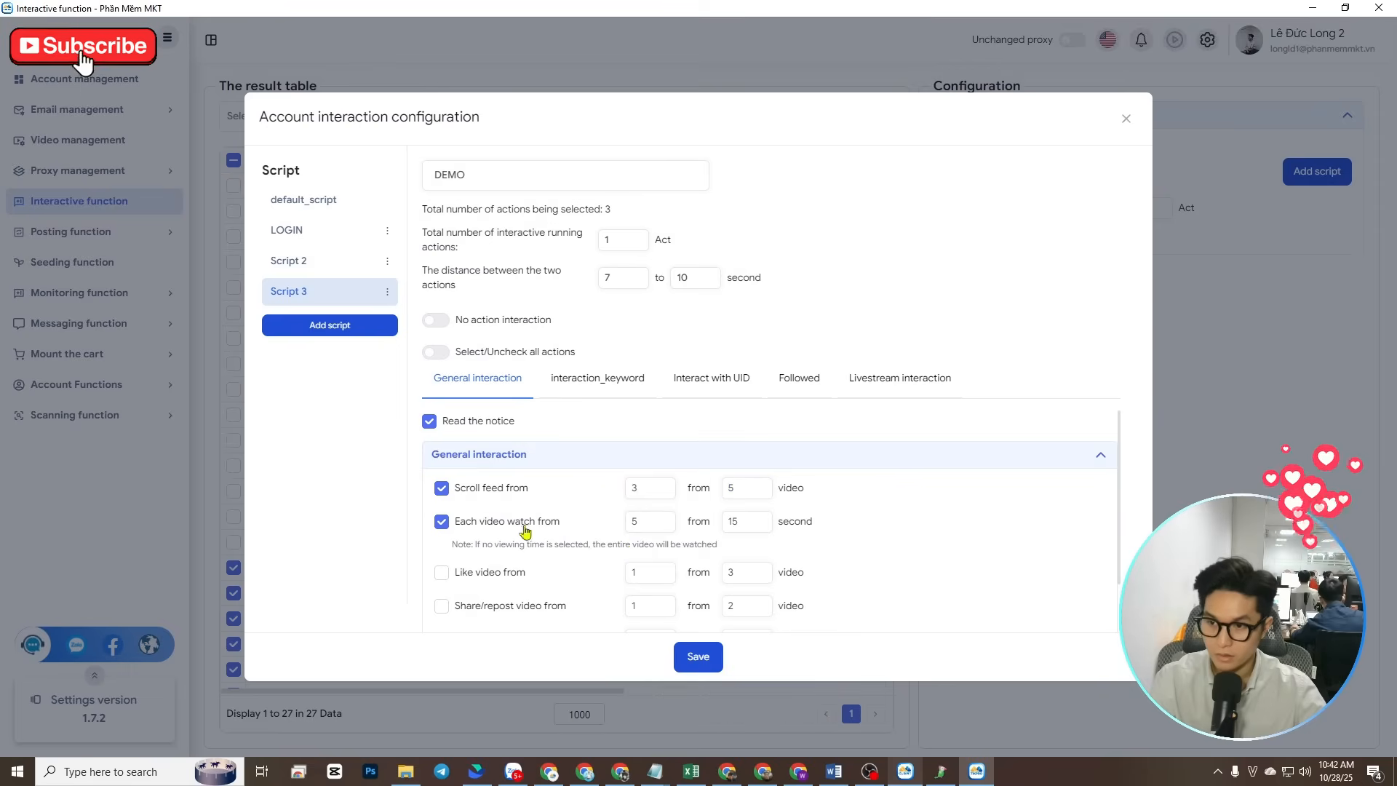
click(644, 521)
text(10)
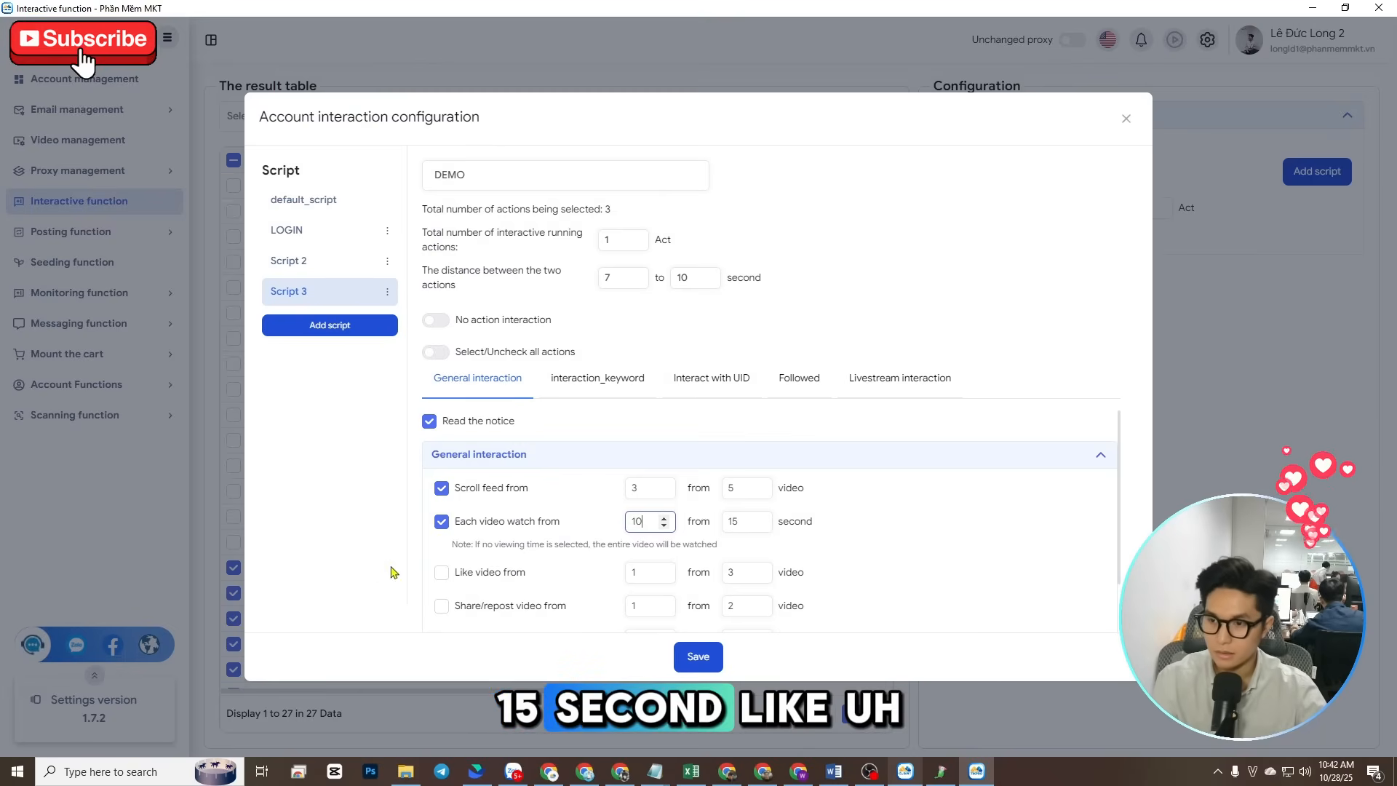
click(443, 572)
text(2)
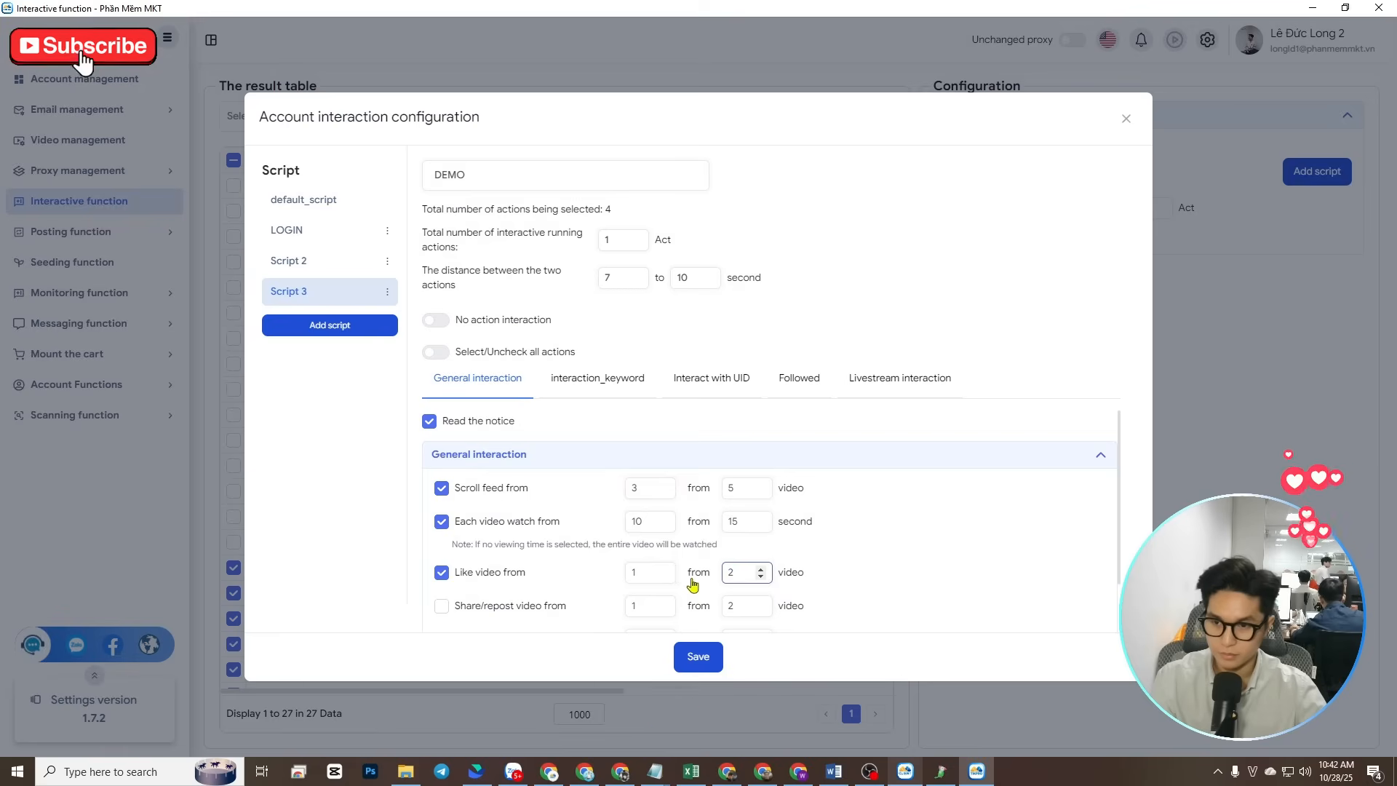
scroll(down, 3)
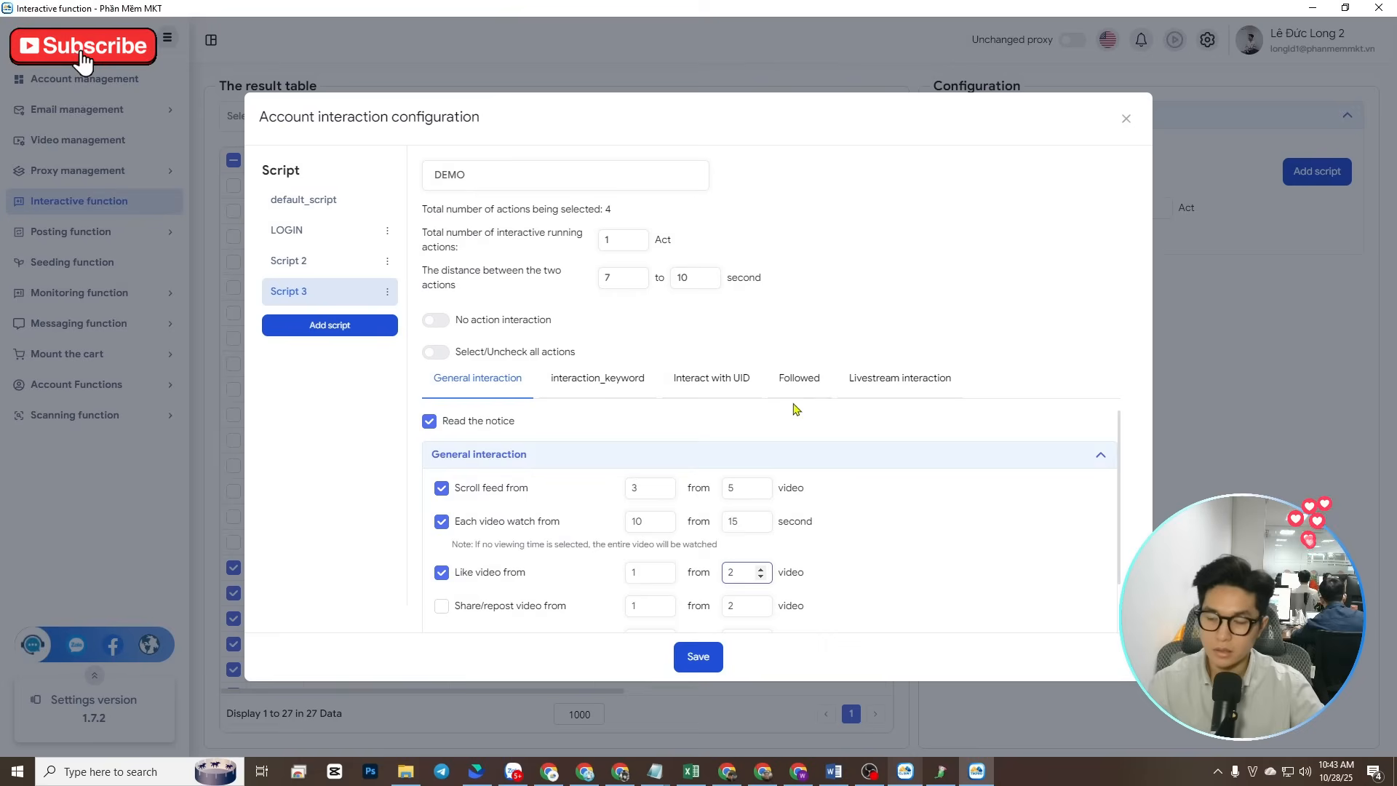
Set 4 running actions spaced 10–12 seconds, turn No action interaction on, and save DEMO
click(698, 656)
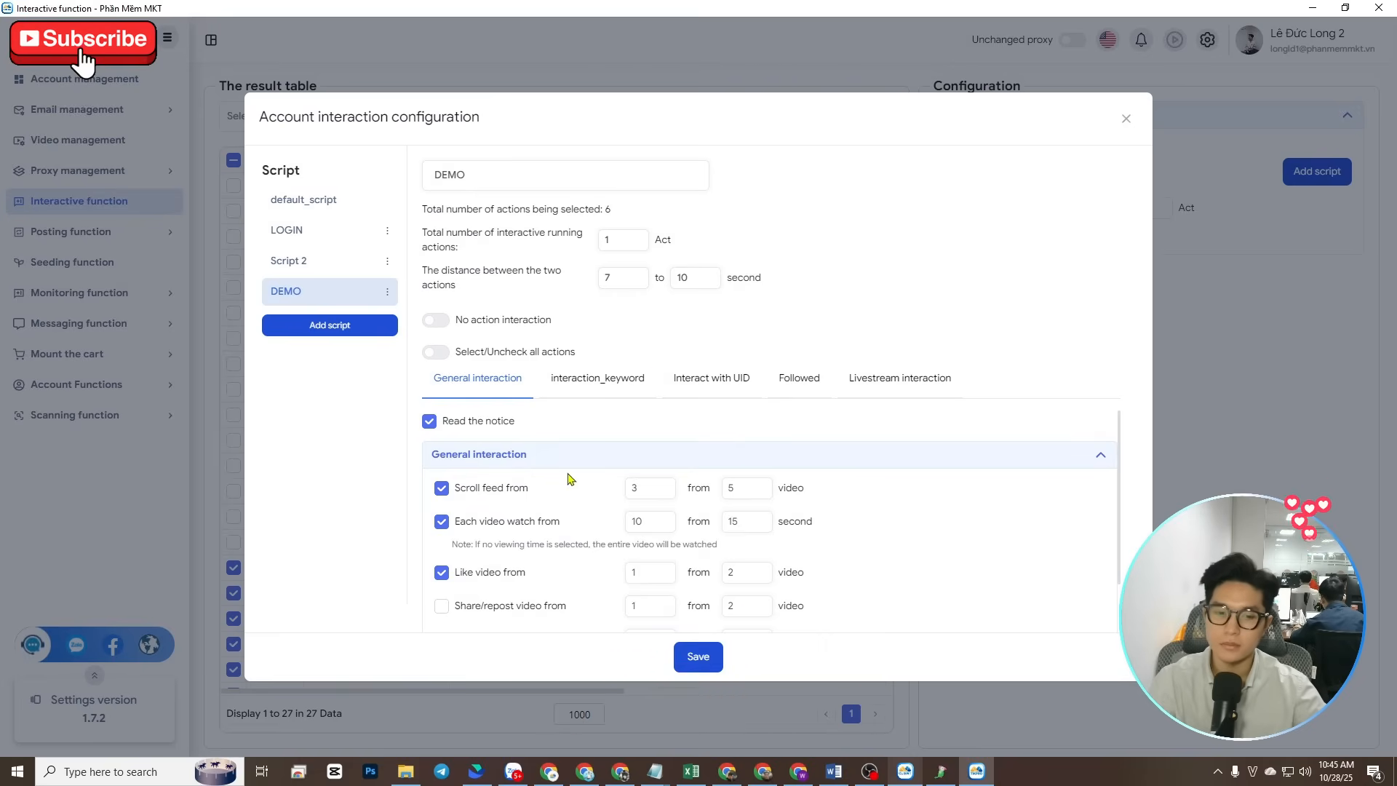
mouse_move(337, 435)
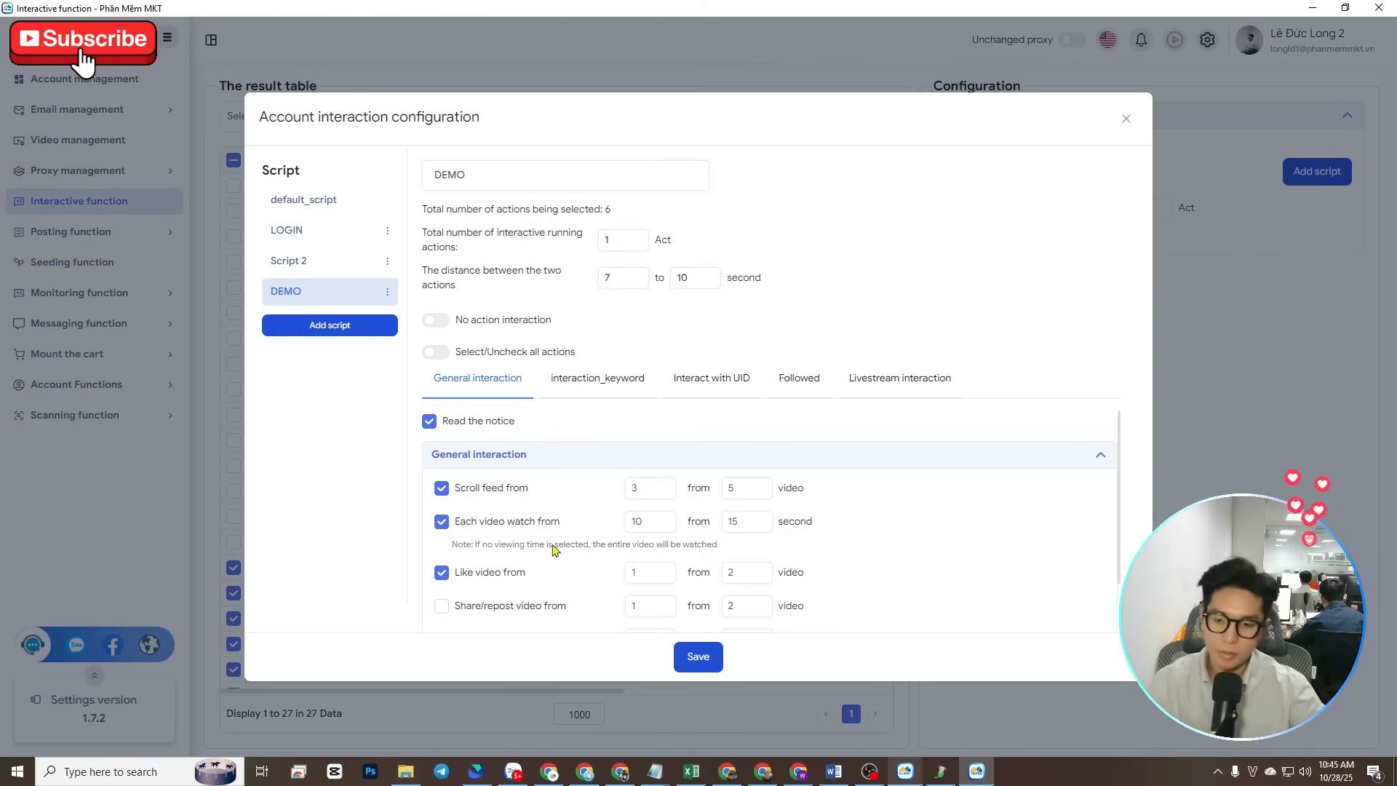
click(637, 235)
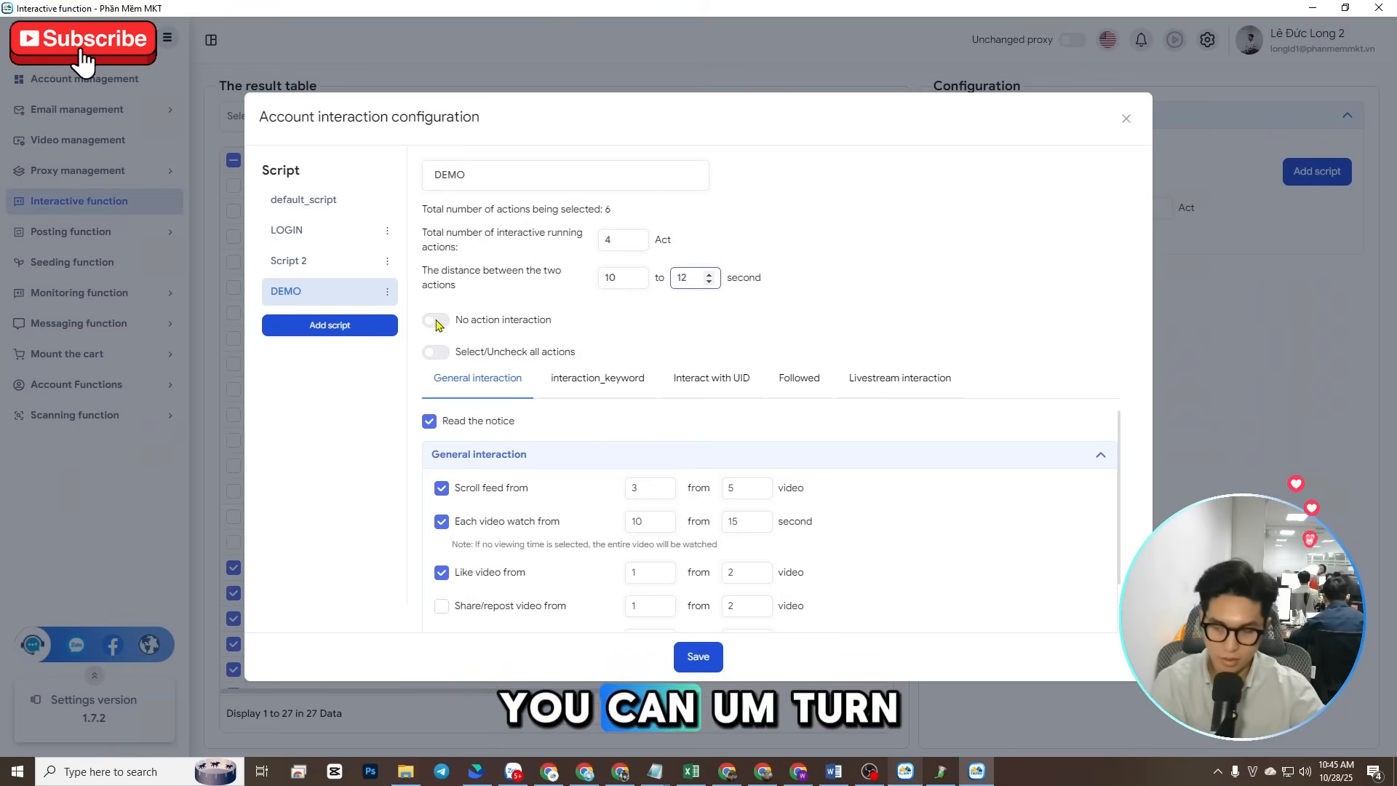
click(435, 320)
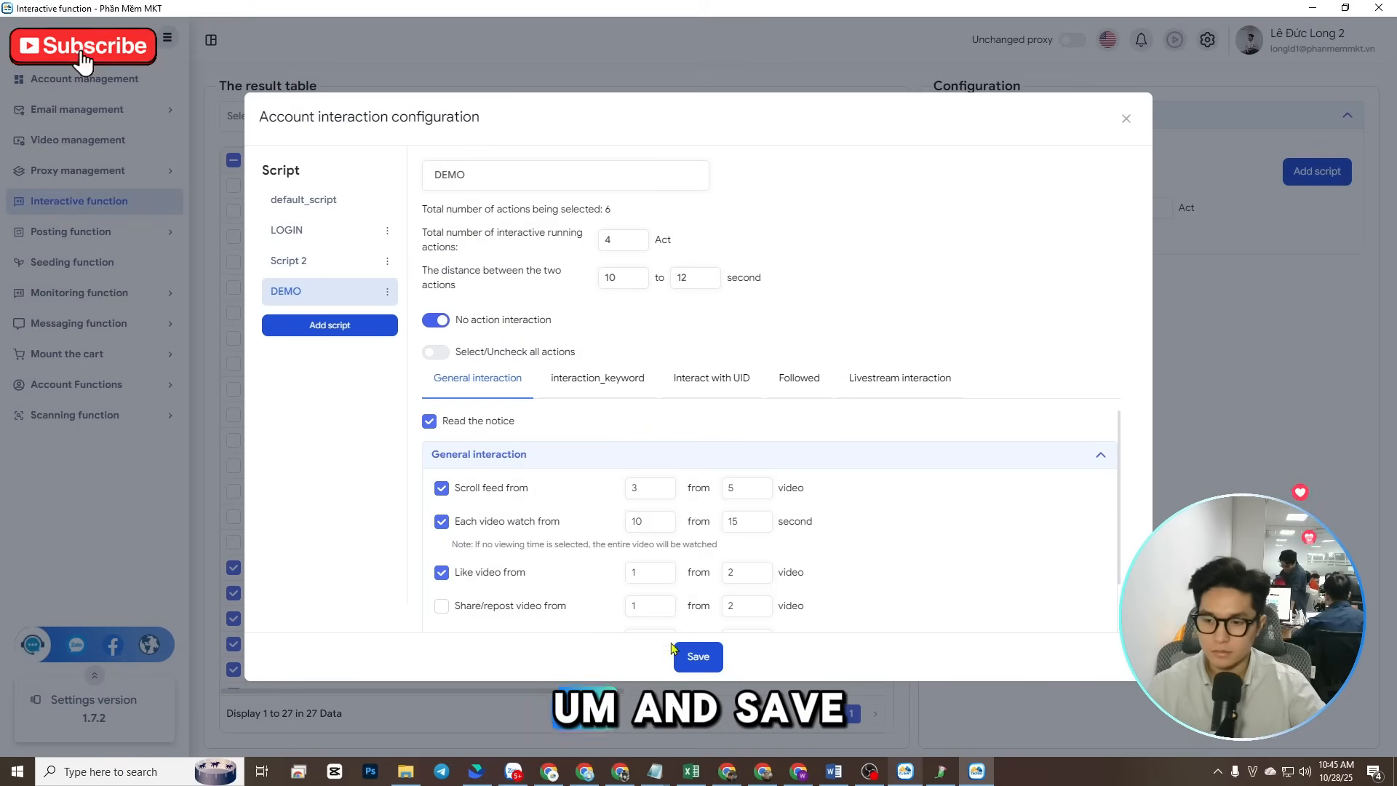
click(697, 656)
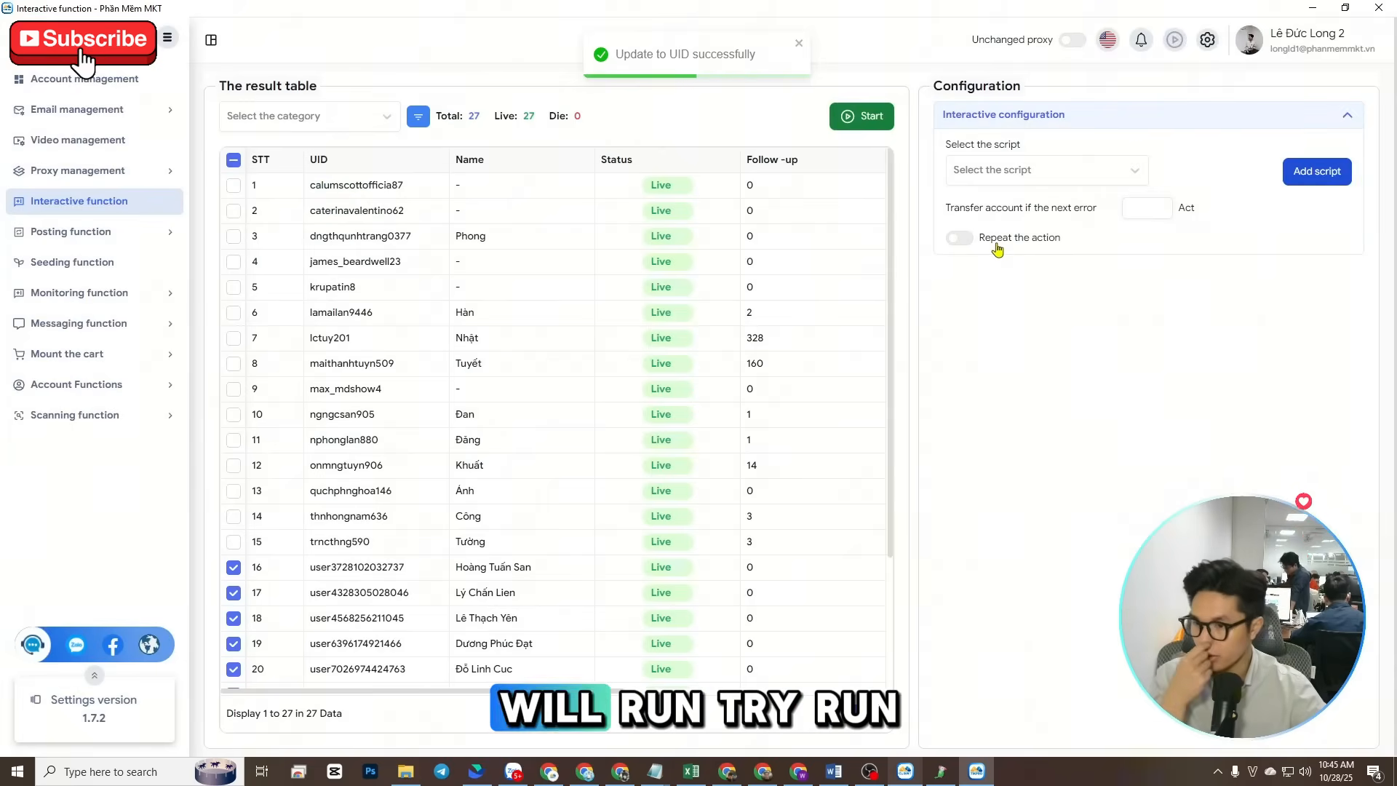
Choose DEMO as the run script and sort the account table by Name
click(1044, 169)
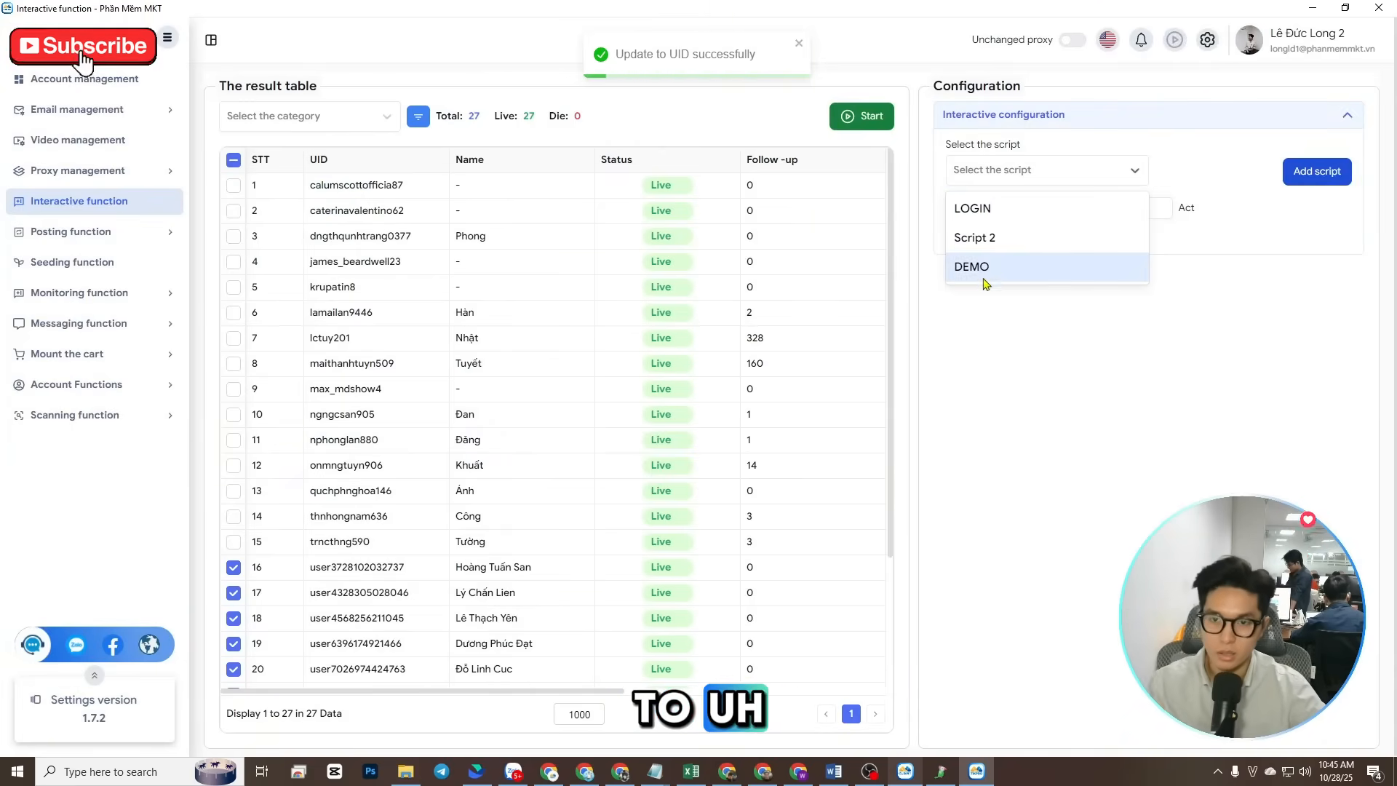
click(970, 266)
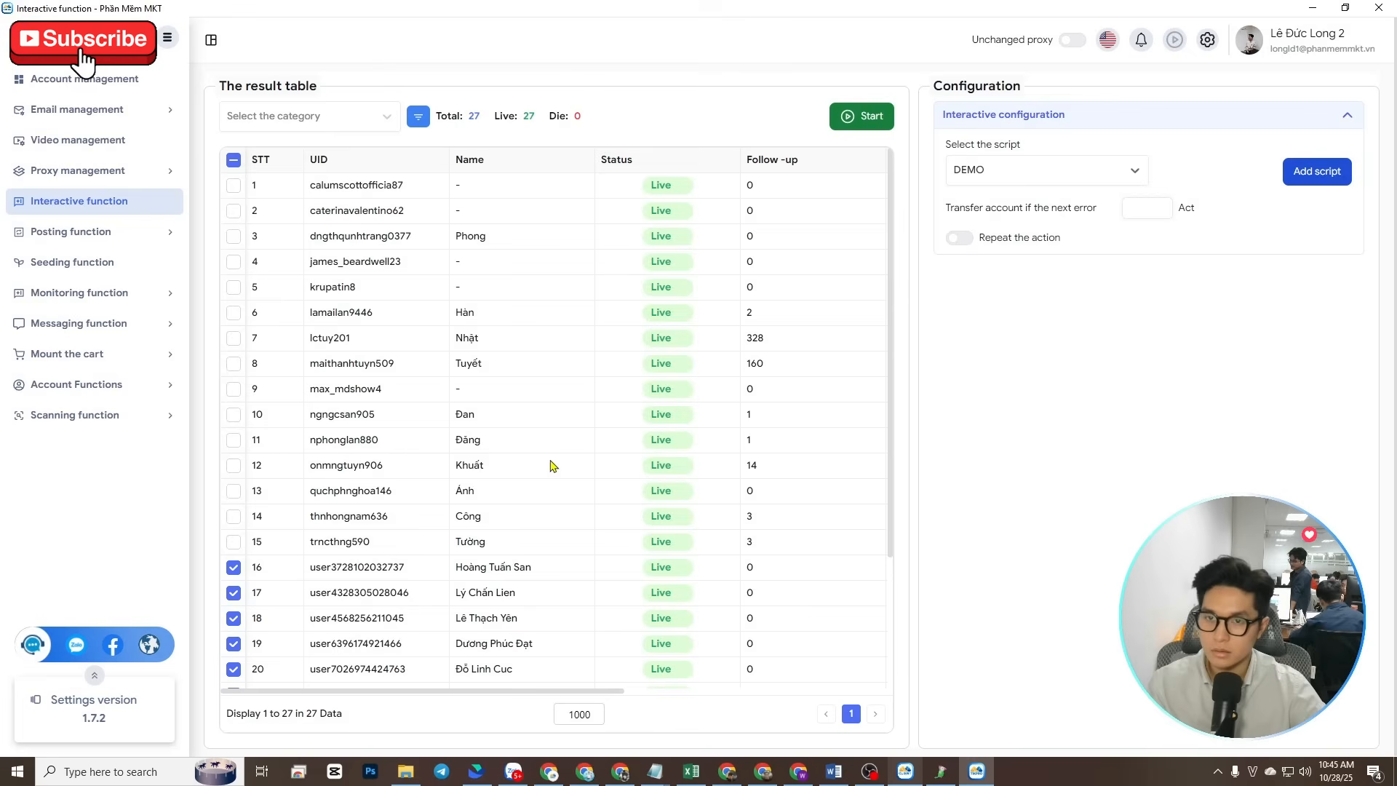
click(1046, 169)
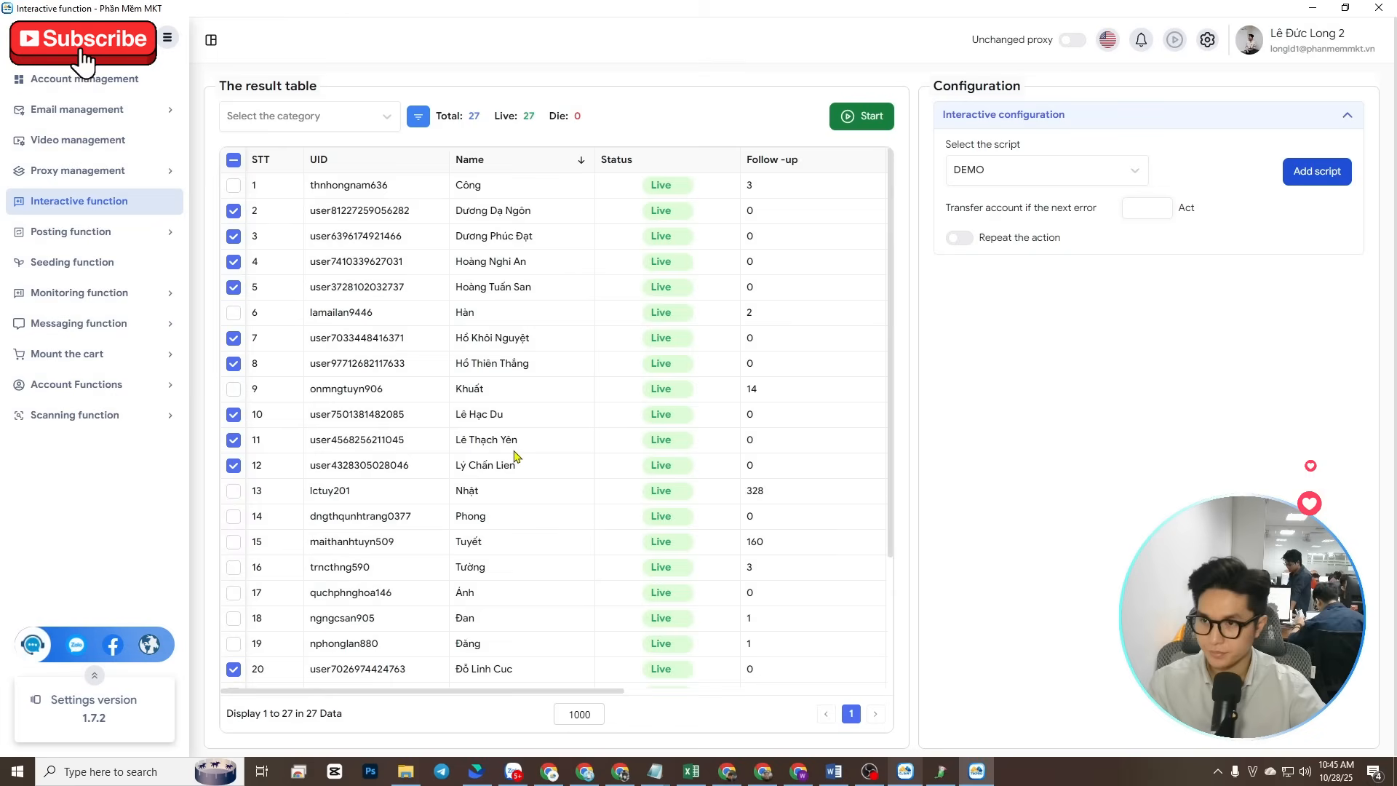
Check more accounts and start the DEMO run on the first 20 checked accounts
click(233, 185)
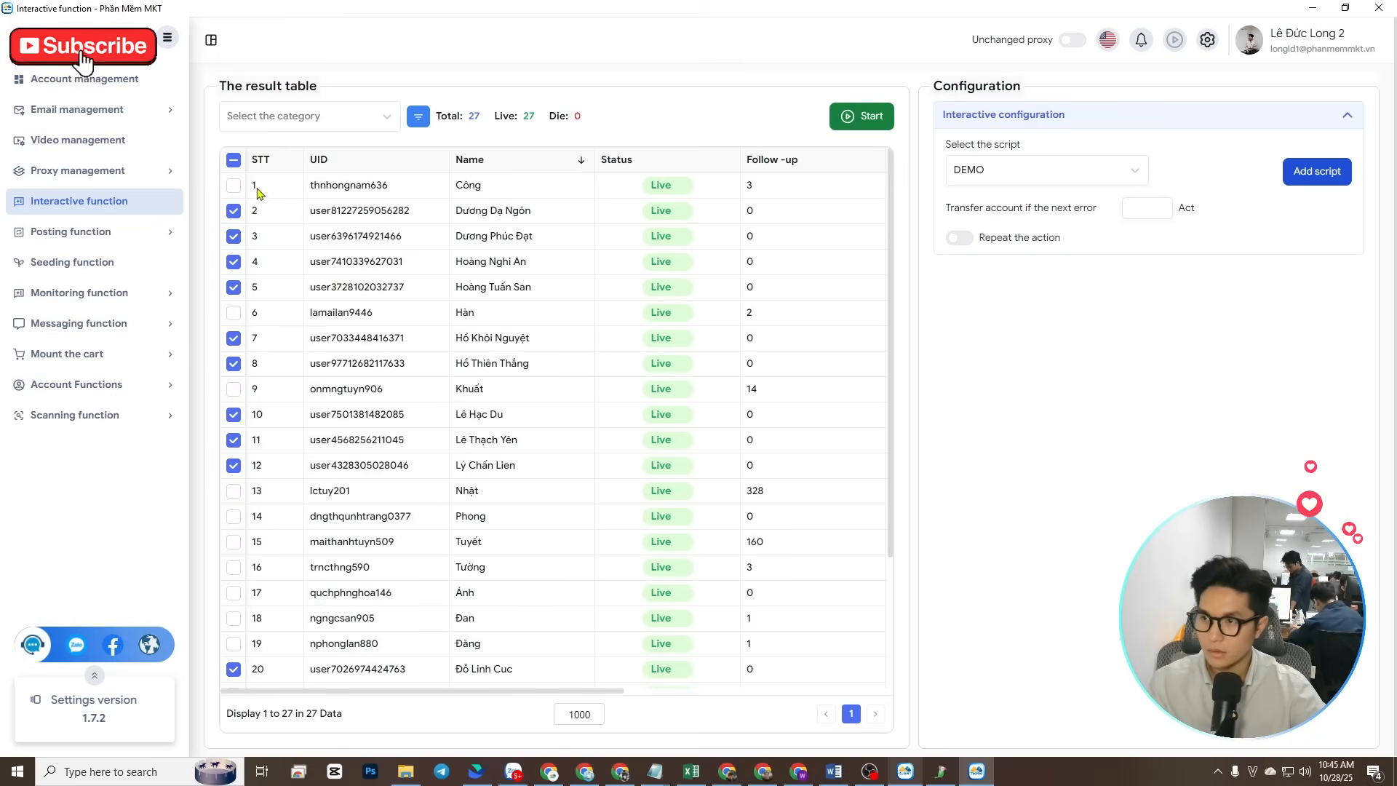
scroll(down, 3)
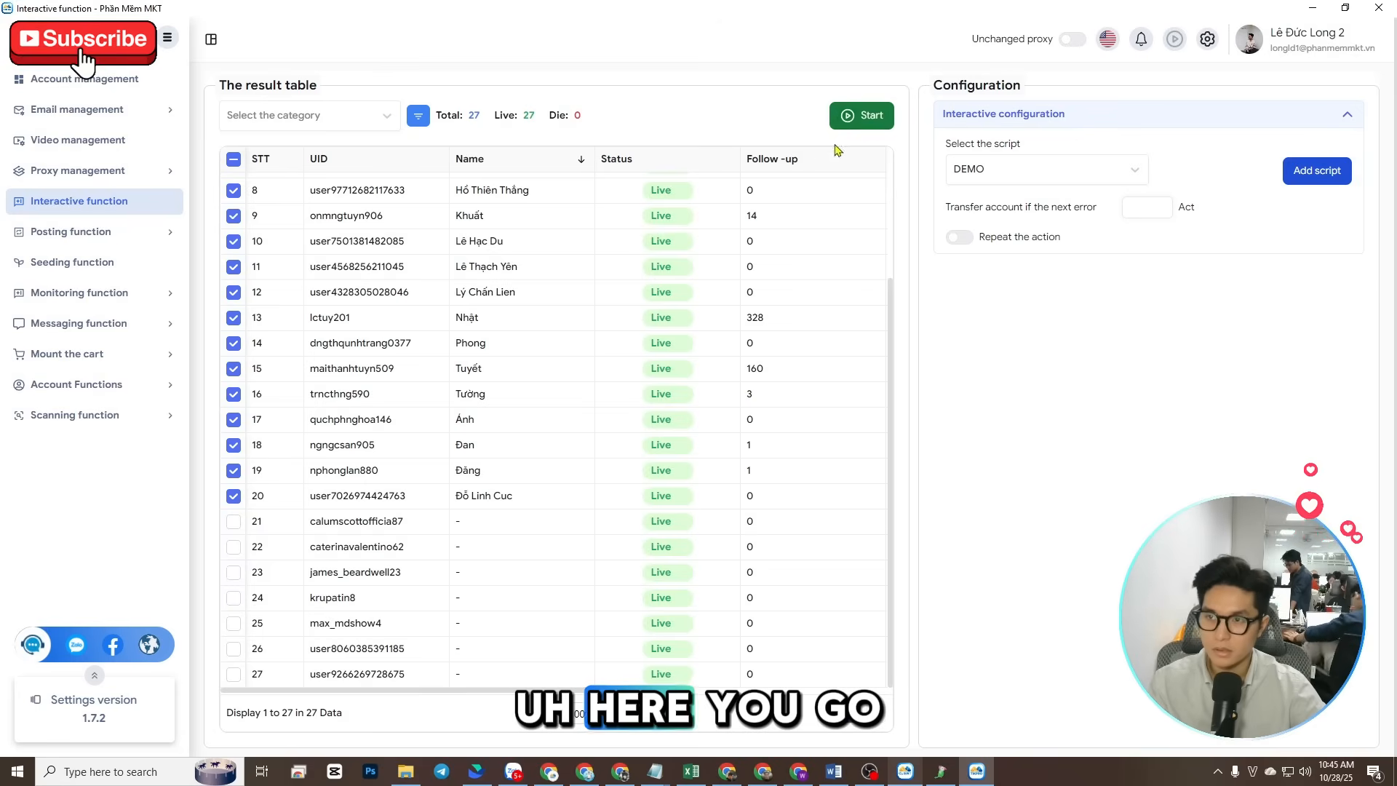
click(860, 115)
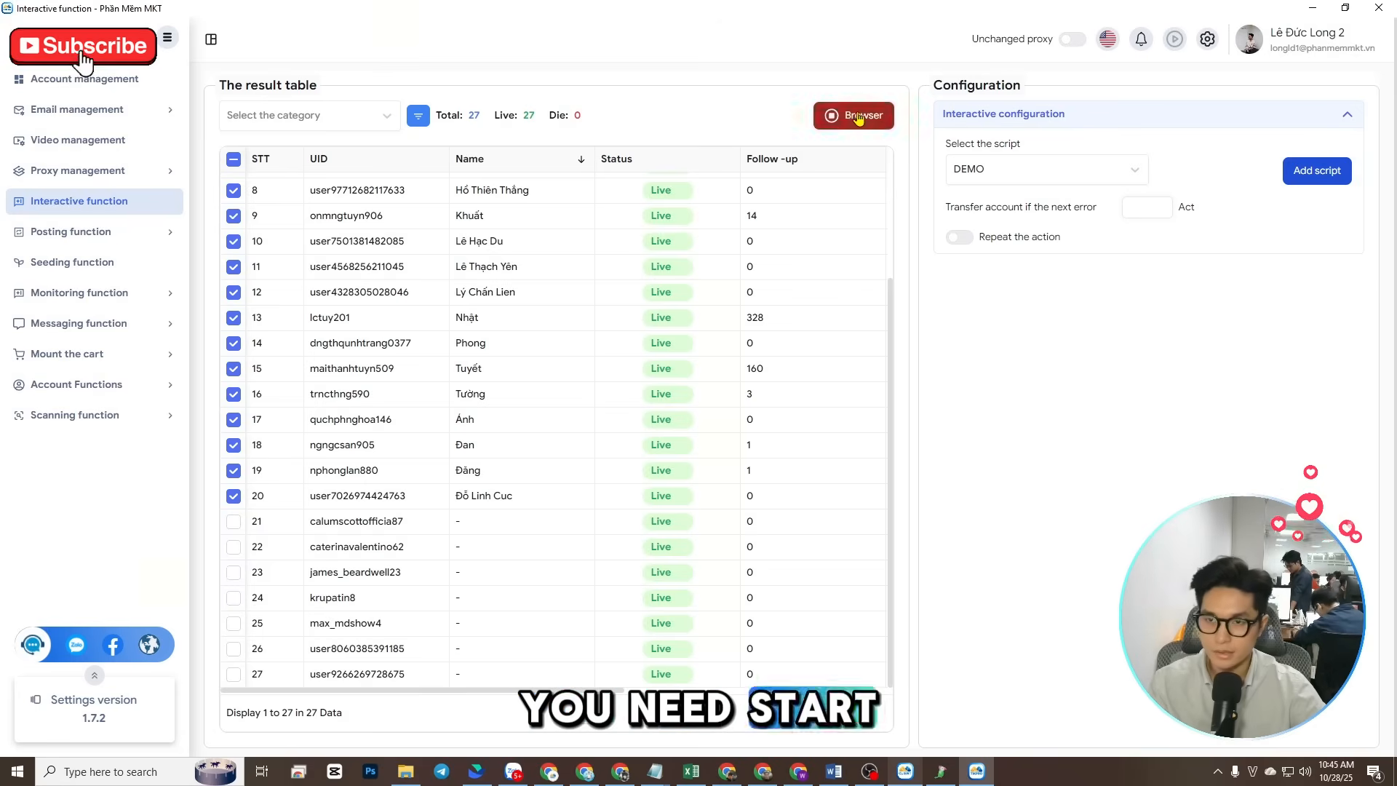
click(851, 115)
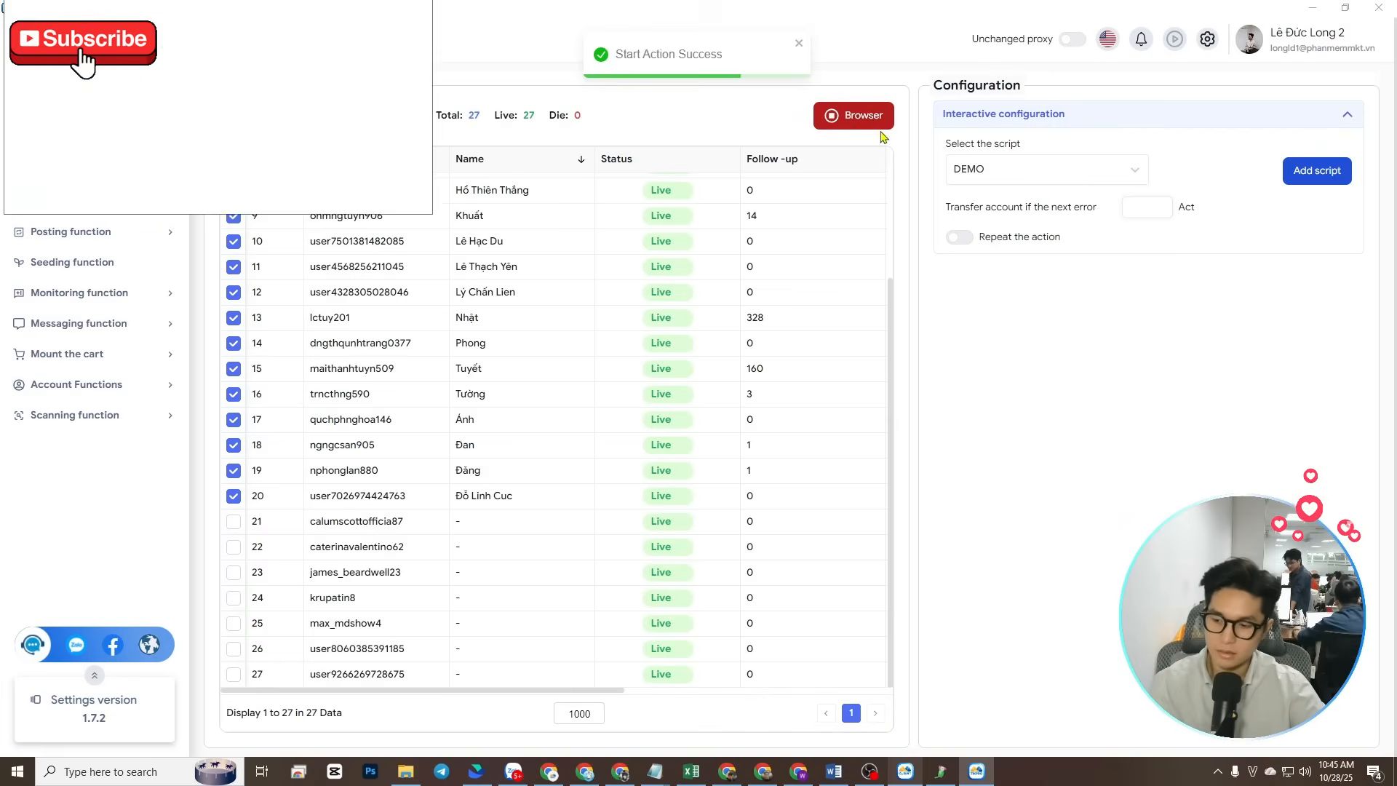